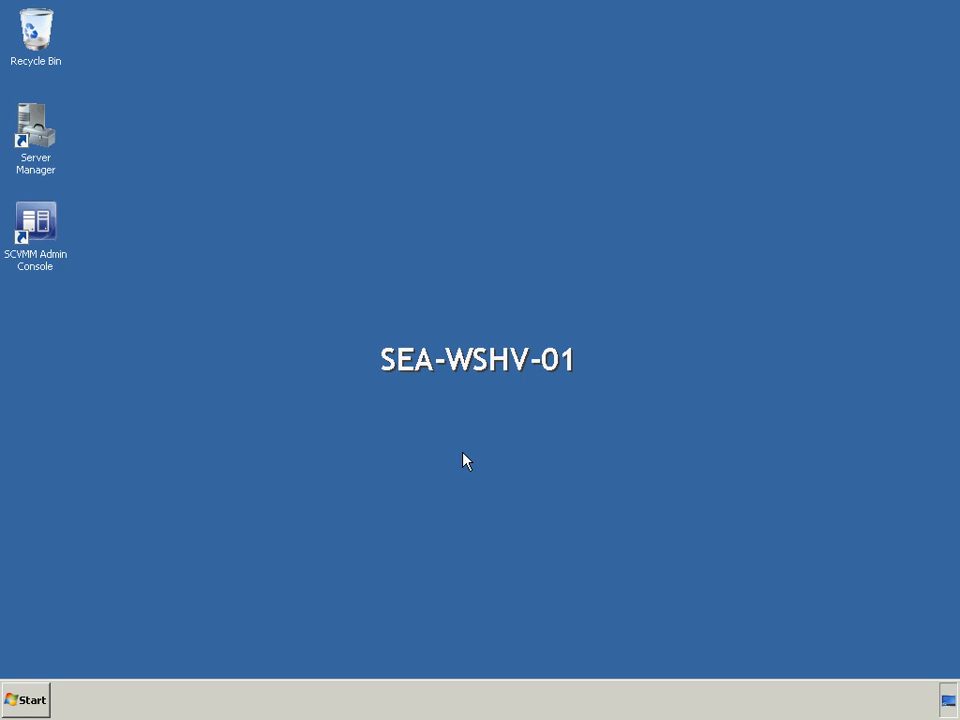
Step: Launch the VMM admin console and show the empty Virtualization Managers list under Administration
left_click(36, 222)
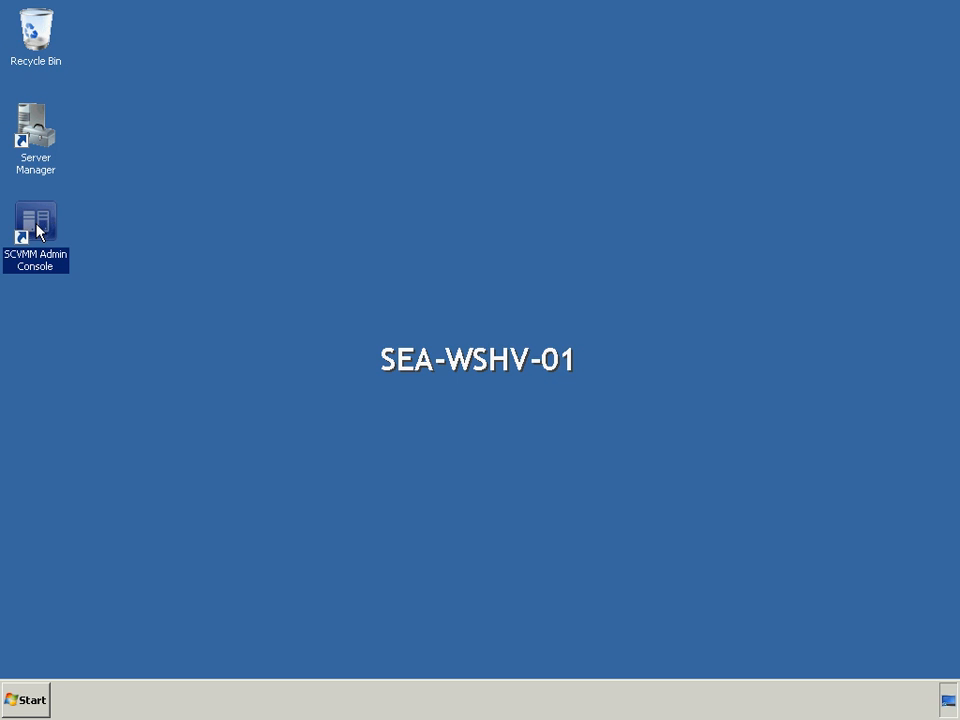
double_click(36, 220)
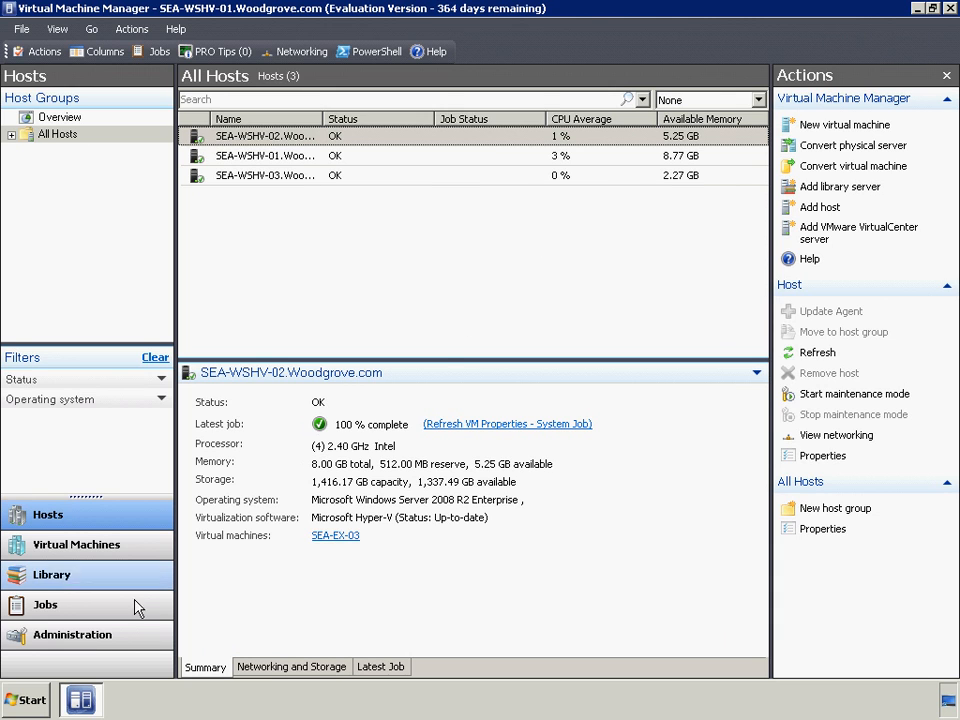
left_click(72, 634)
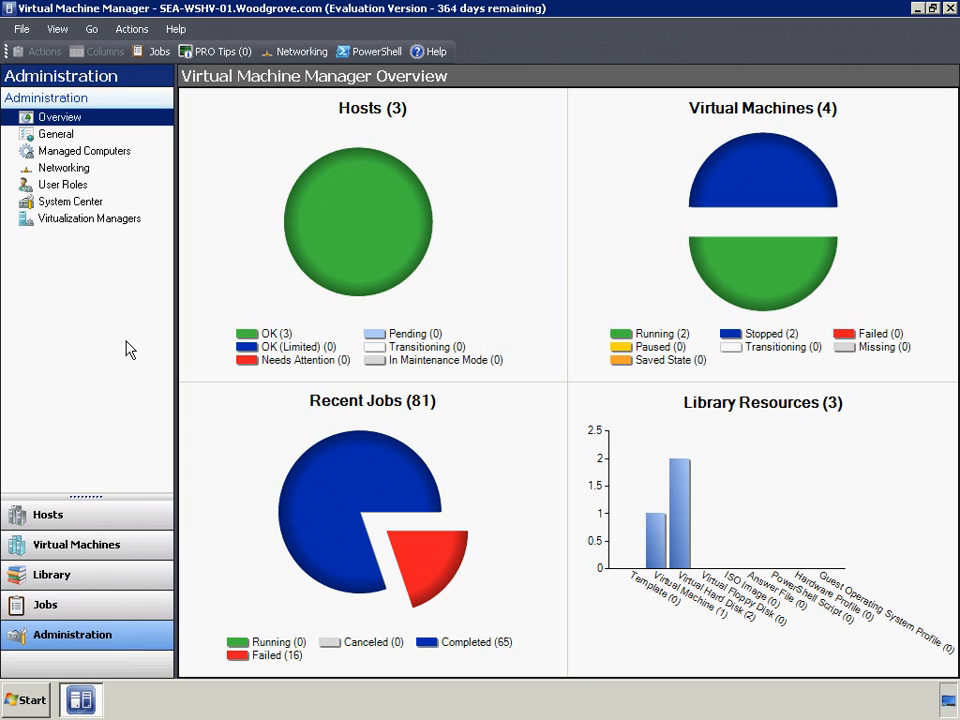
left_click(88, 218)
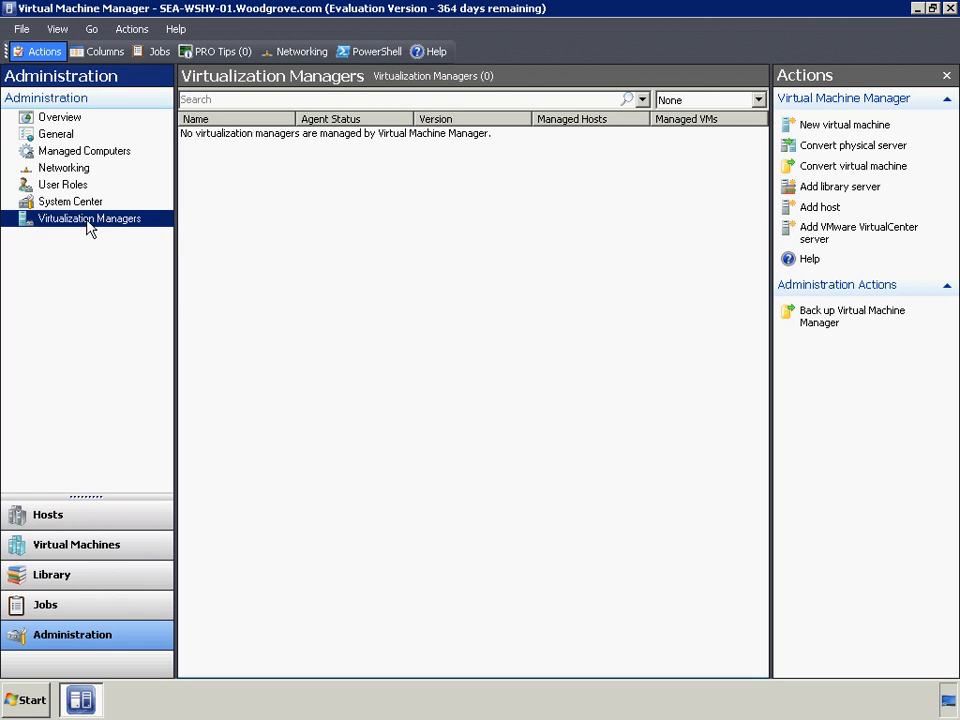
mouse_move(856, 238)
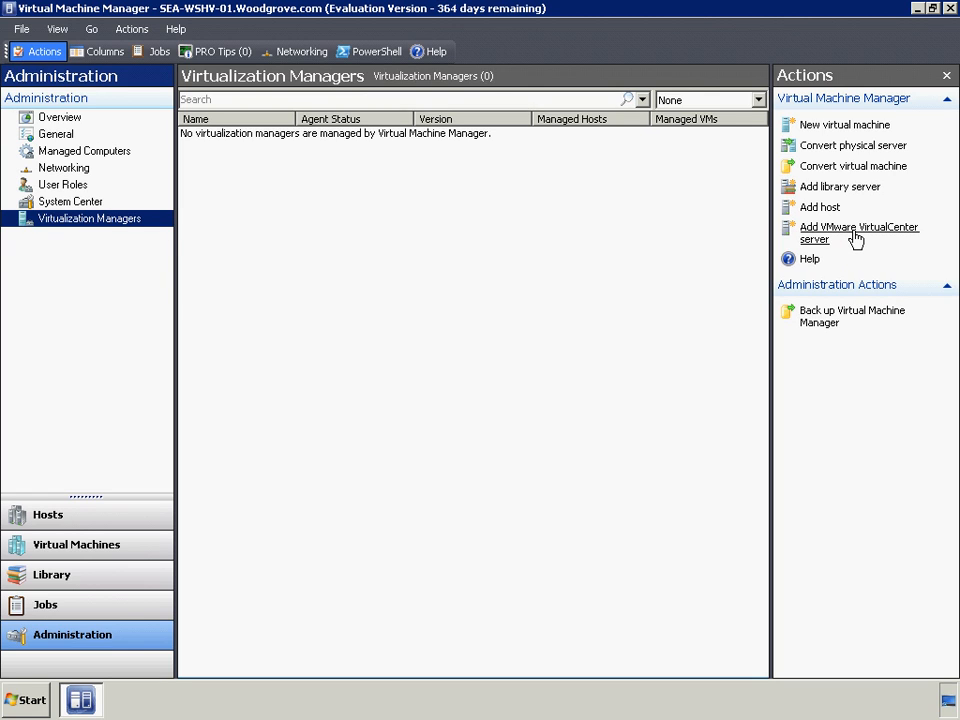
Step: Add VMware VirtualCenter server SEA-VC-01 with administrator credentials and submit the connection
left_click(860, 232)
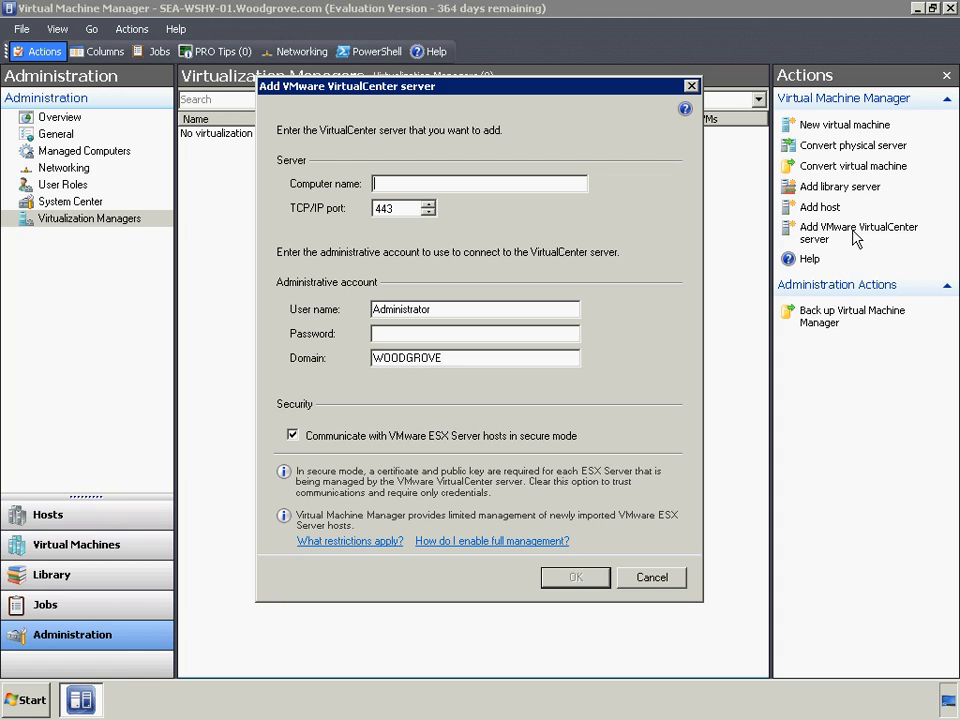
mouse_move(660, 264)
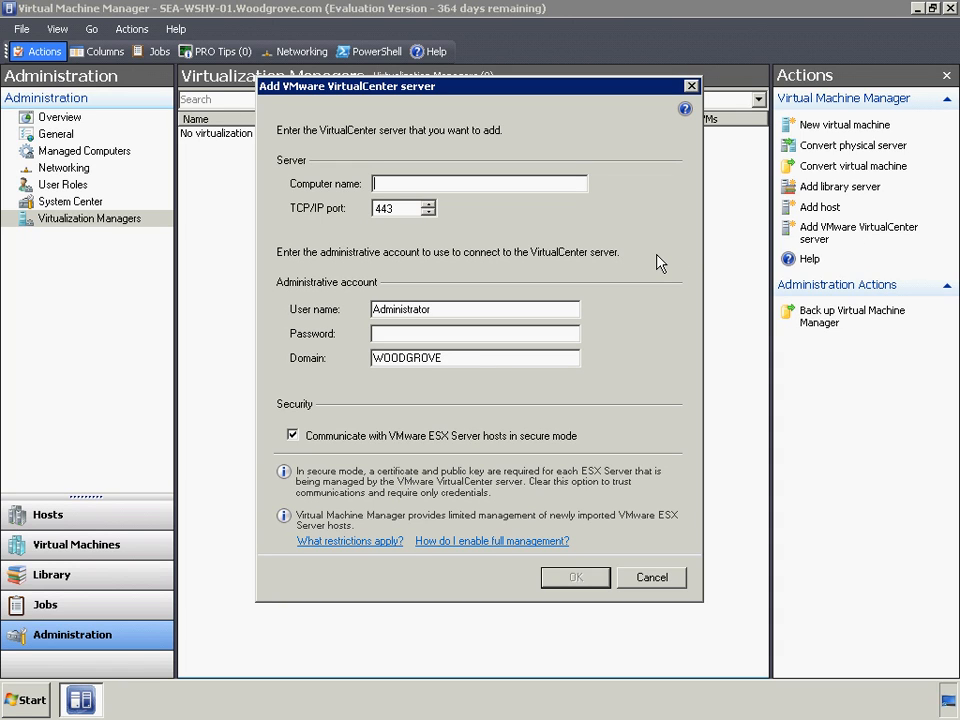
type("SEA-VC-01")
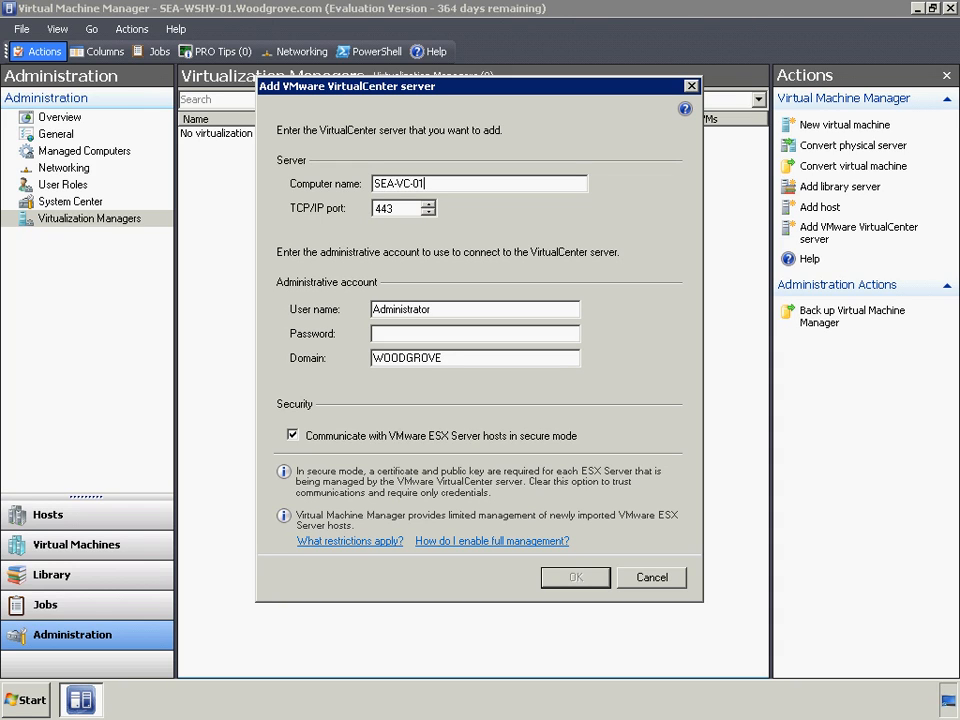
mouse_move(600, 330)
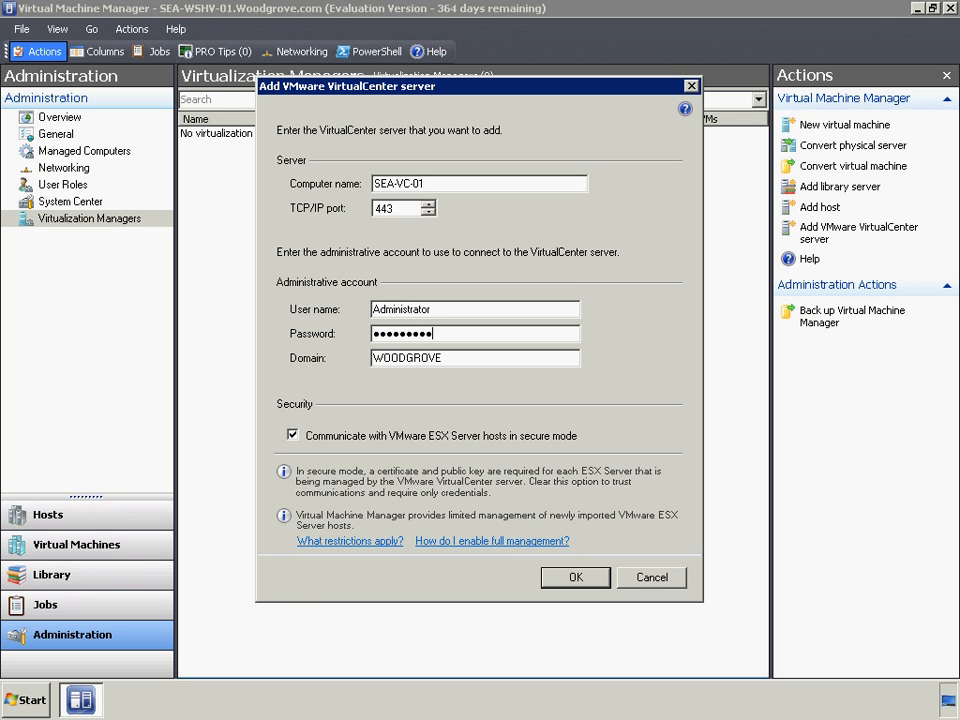
left_click(576, 576)
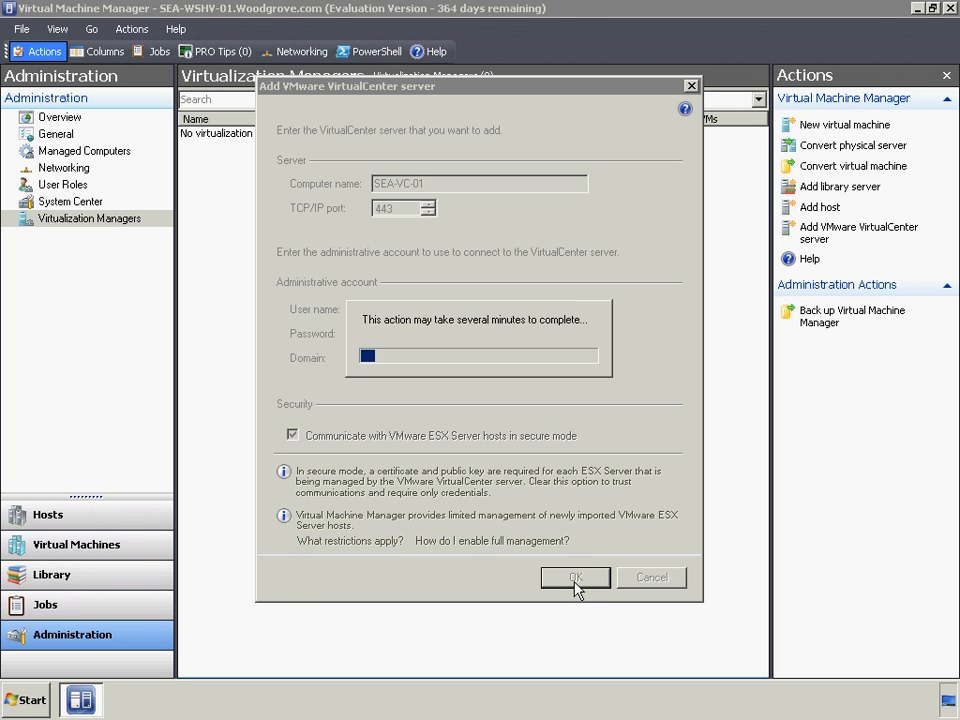
Step: With SEA-VC-01 responding, view all virtual machines including Test VMWare VM
left_click(576, 576)
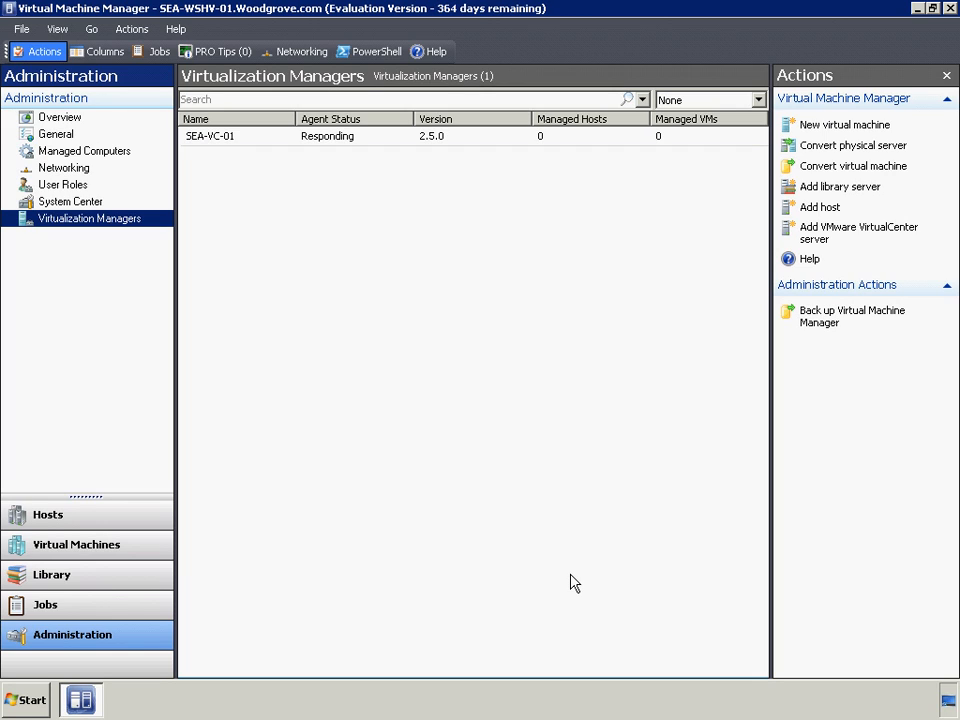
mouse_move(576, 572)
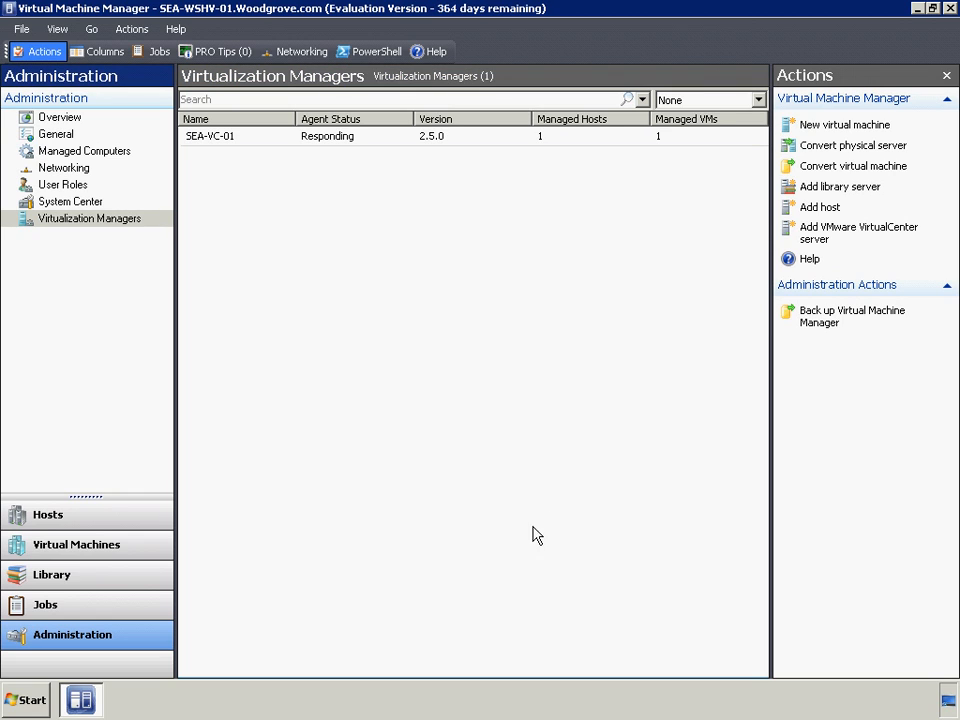
left_click(76, 544)
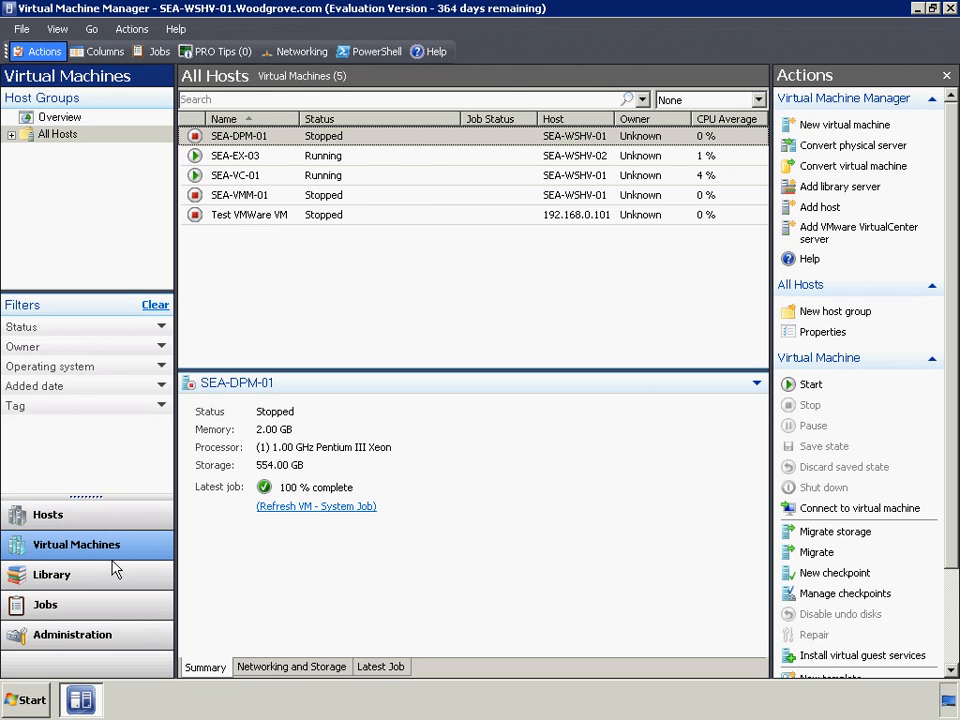
Step: From the library, start the Convert virtual machine wizard with Test VMWare VM as source
left_click(52, 574)
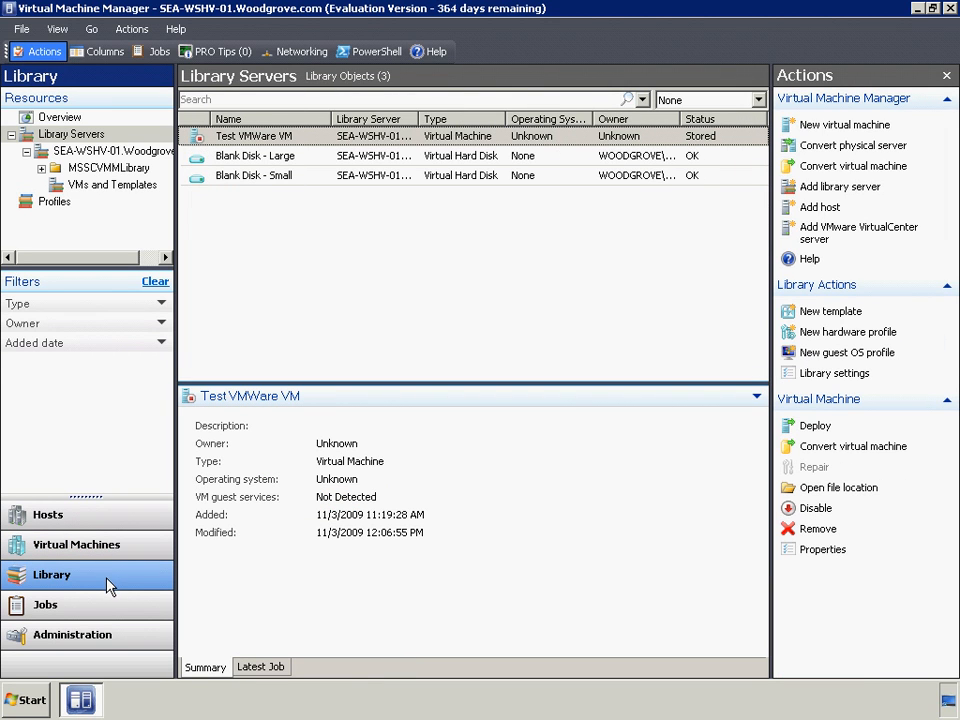
mouse_move(264, 136)
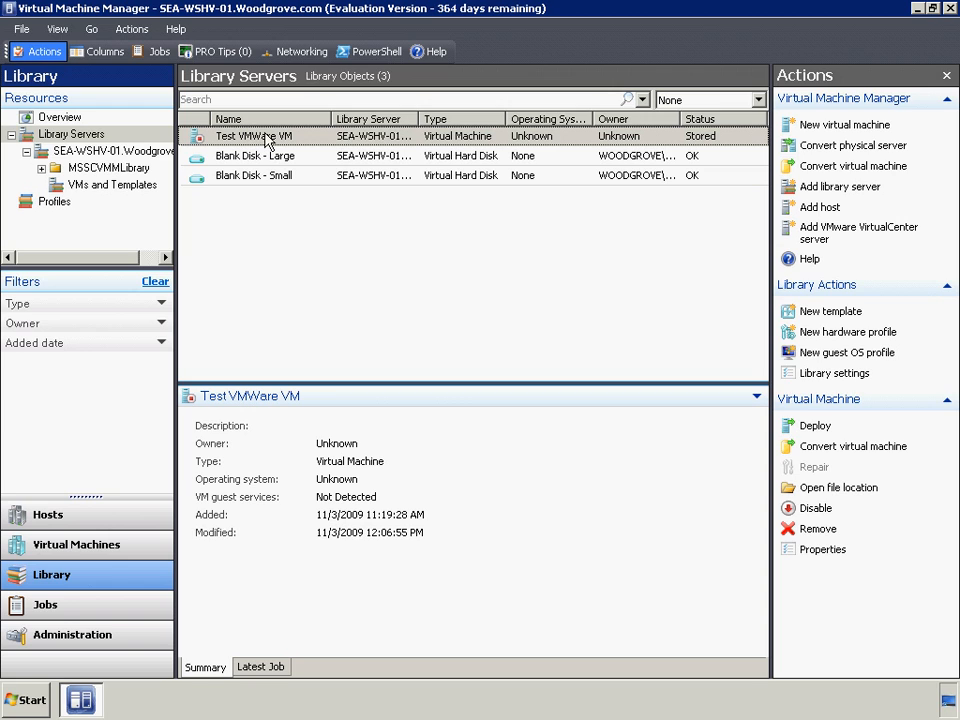
right_click(254, 136)
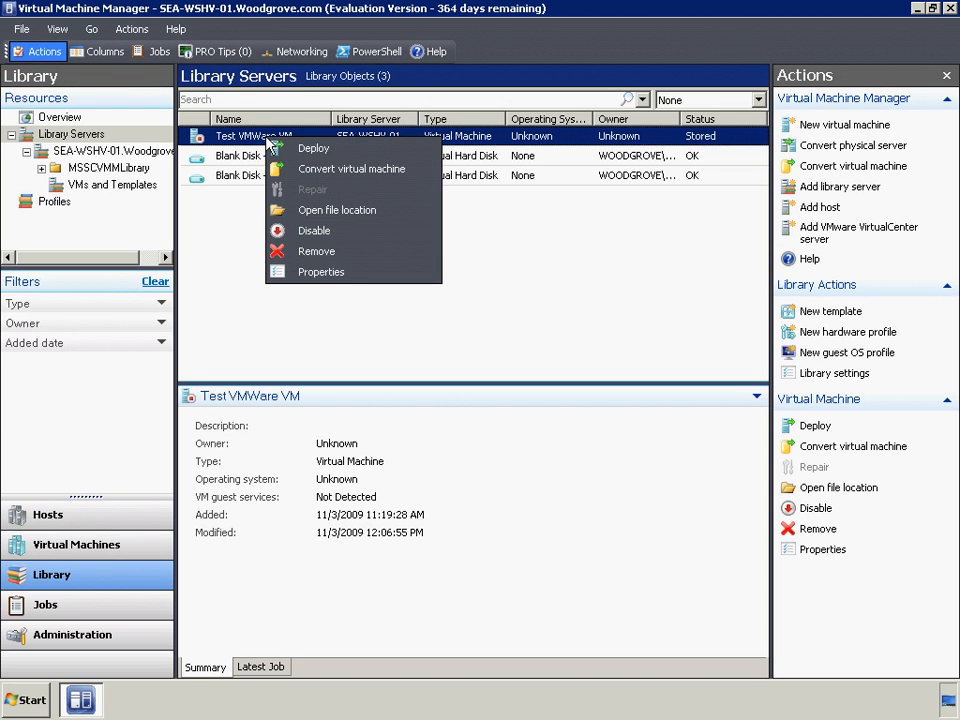
mouse_move(352, 168)
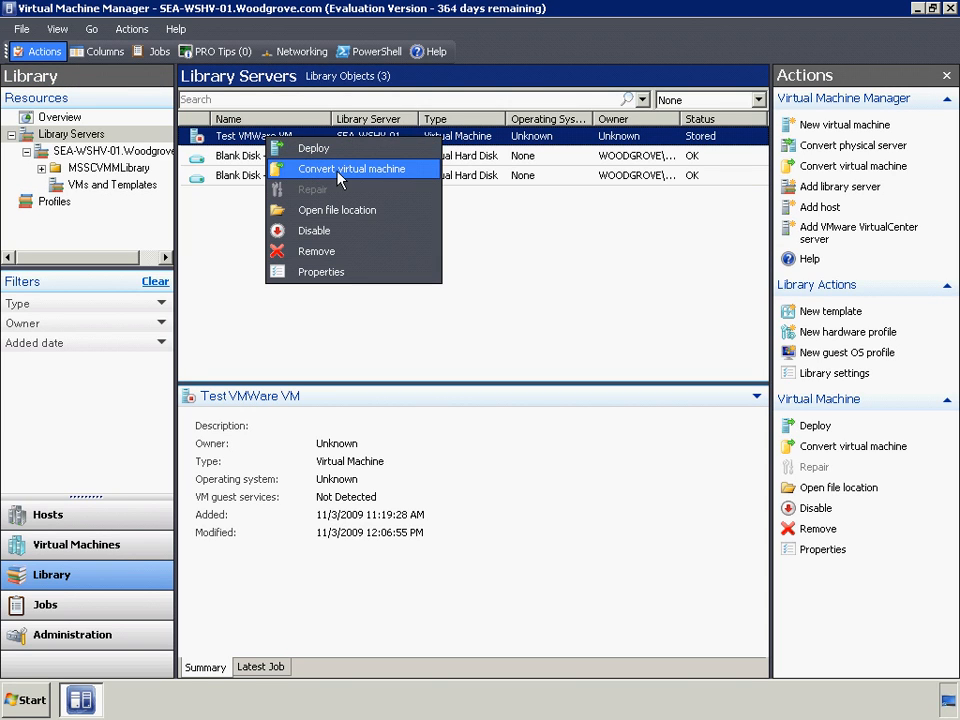
mouse_move(352, 168)
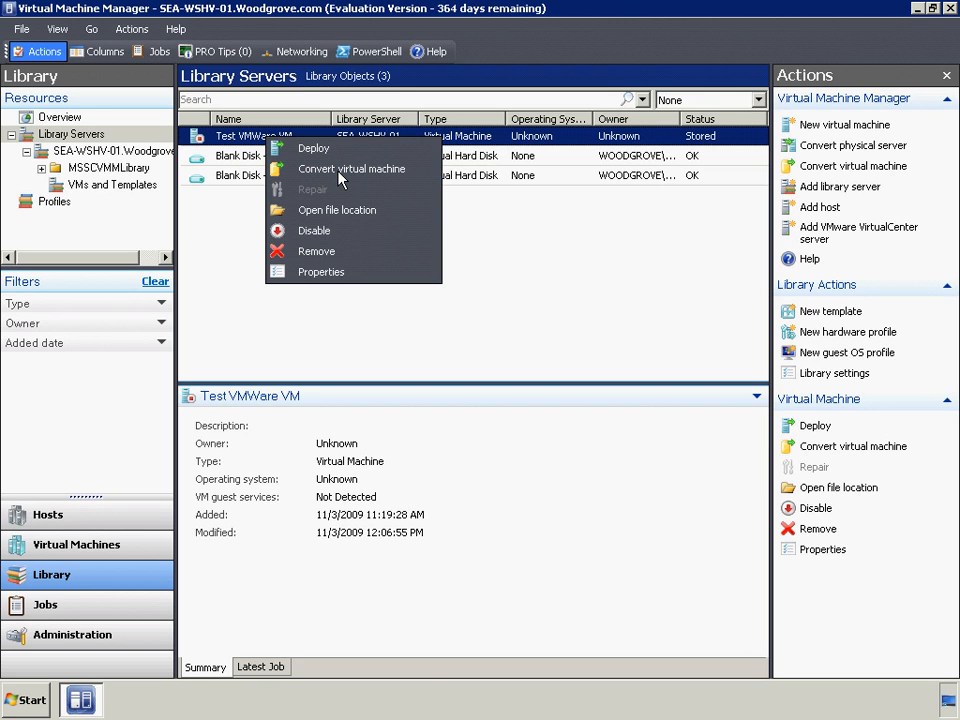
left_click(352, 168)
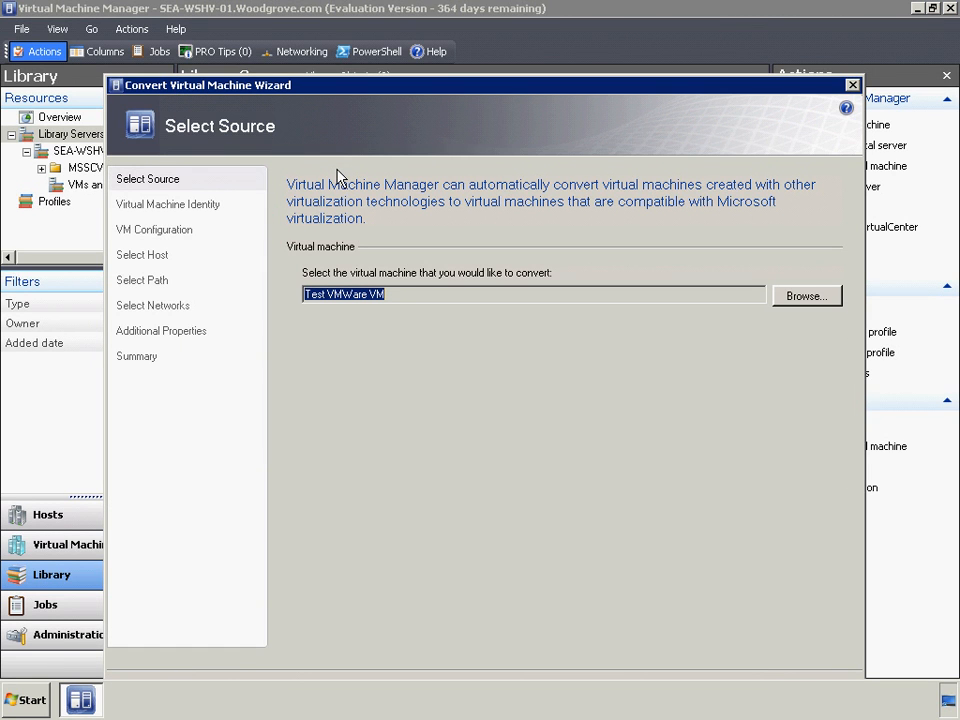
mouse_move(392, 68)
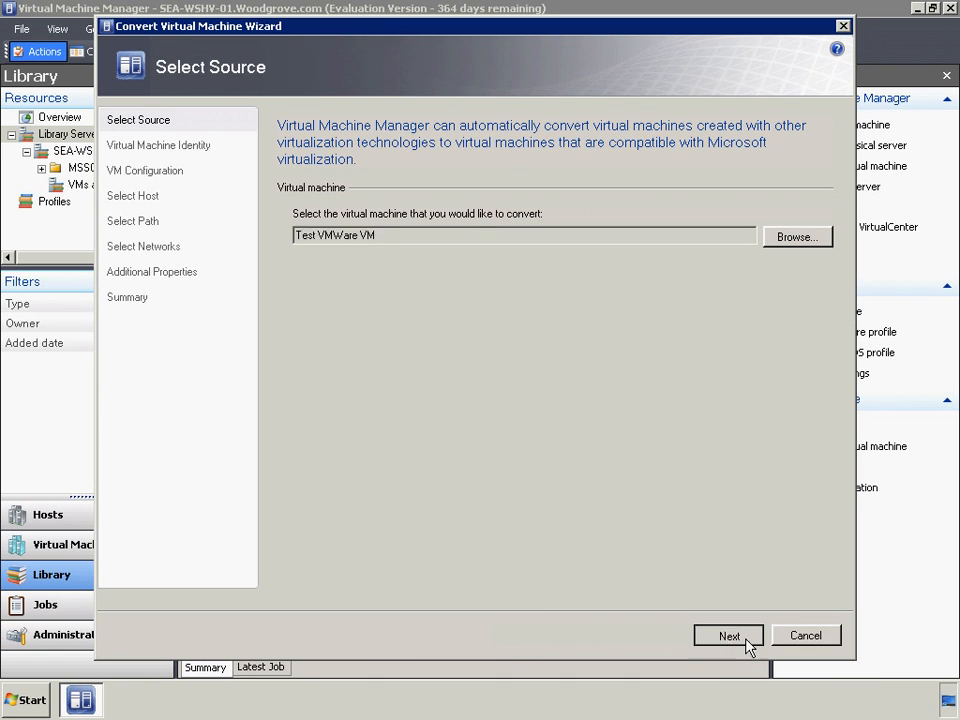
Step: Name the converted VM SEA-SRV-02 and set one processor with 1024 MB memory
left_click(728, 636)
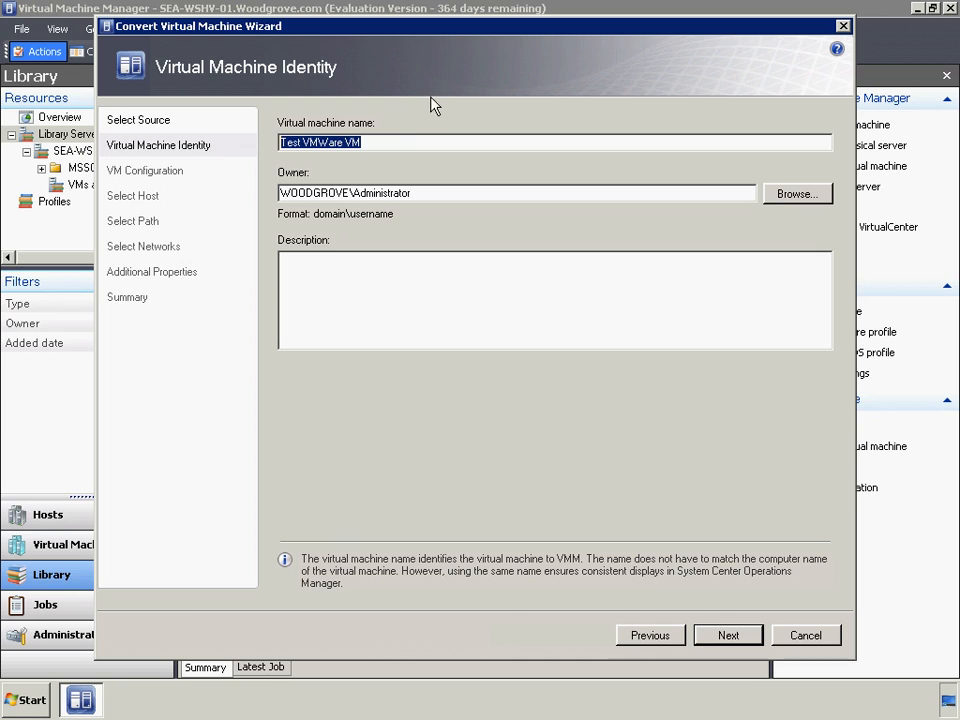
type("SEA-SRV-02")
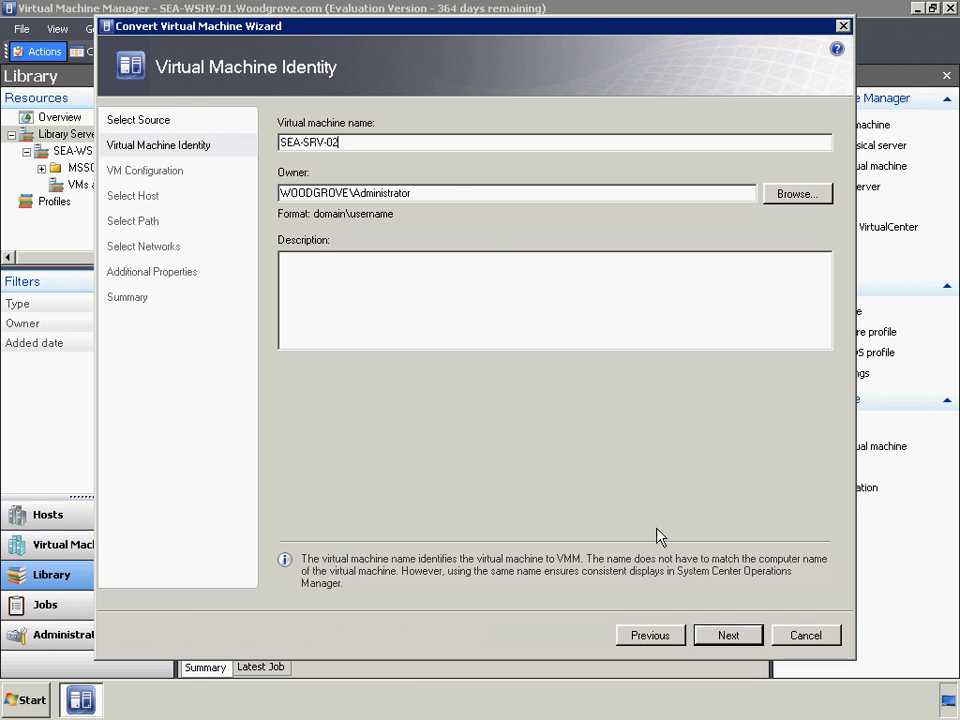
left_click(728, 636)
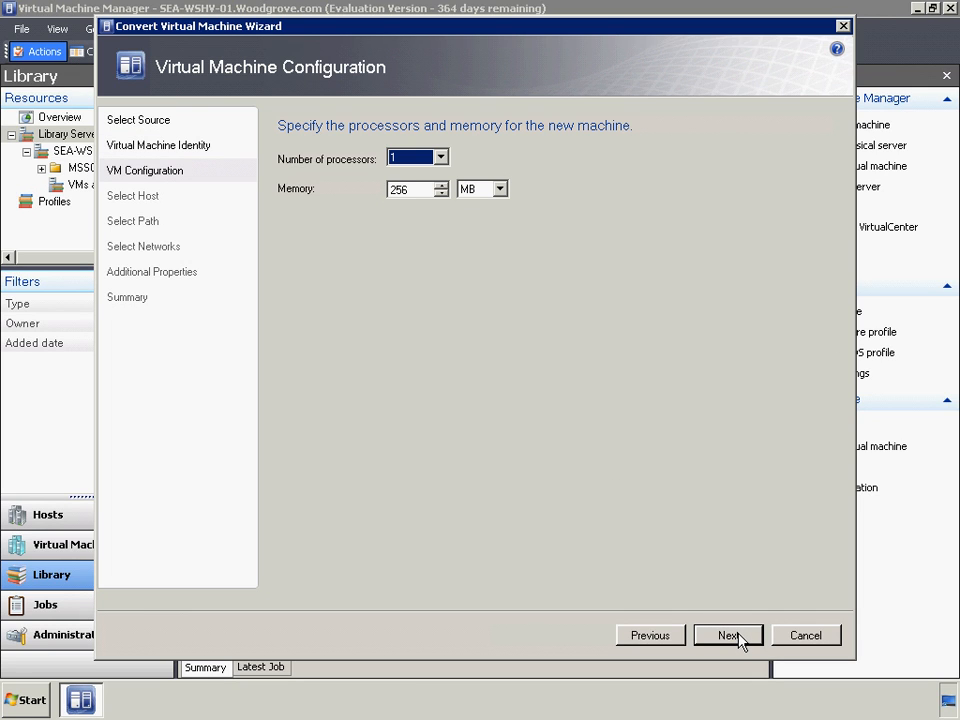
left_click(412, 188)
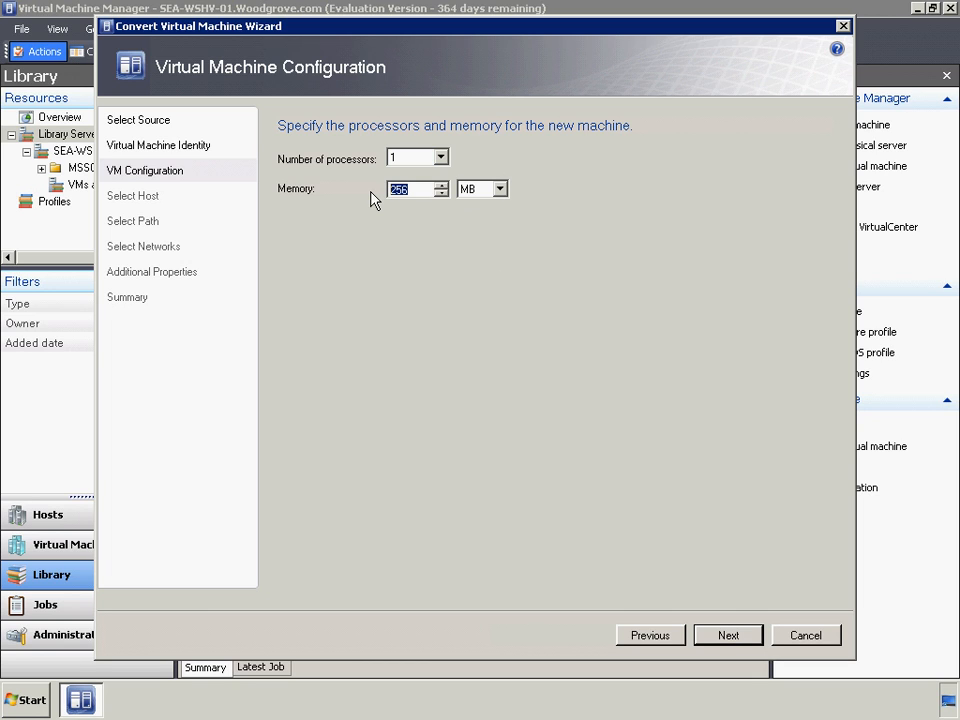
type("1024")
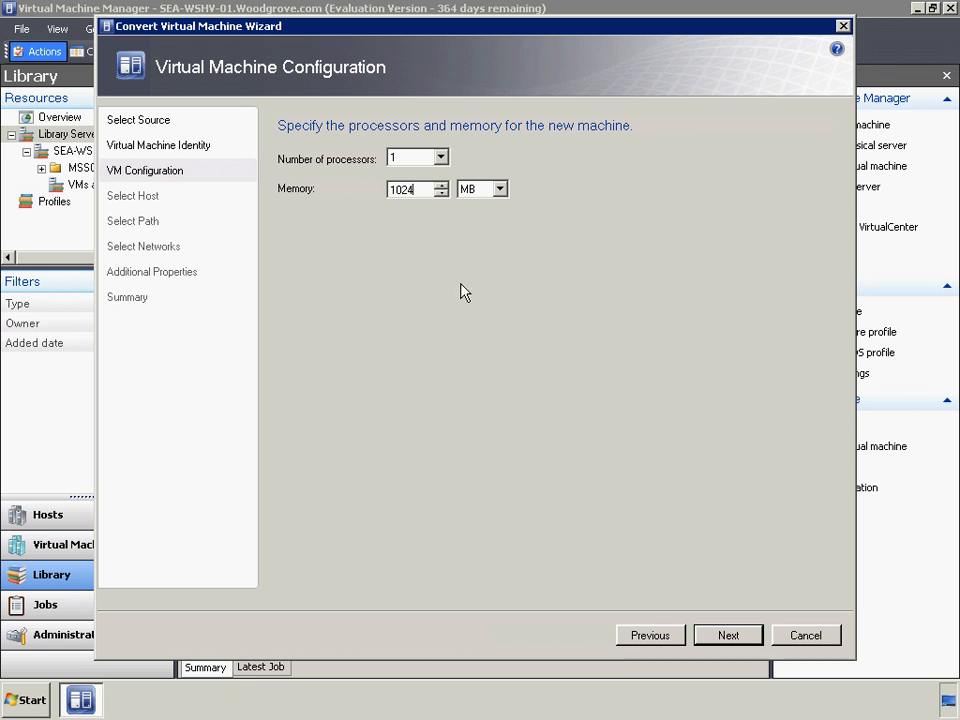
left_click(728, 636)
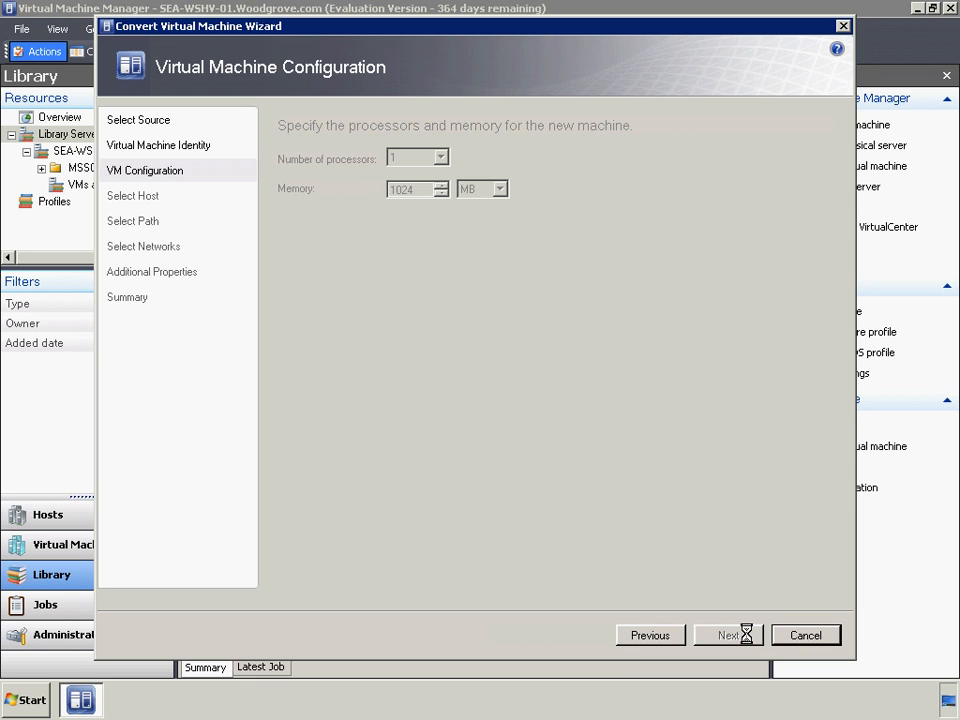
Step: Choose host SEA-WSHV-01.Woodgrove.com as destination and confirm making the machine highly available
left_click(728, 636)
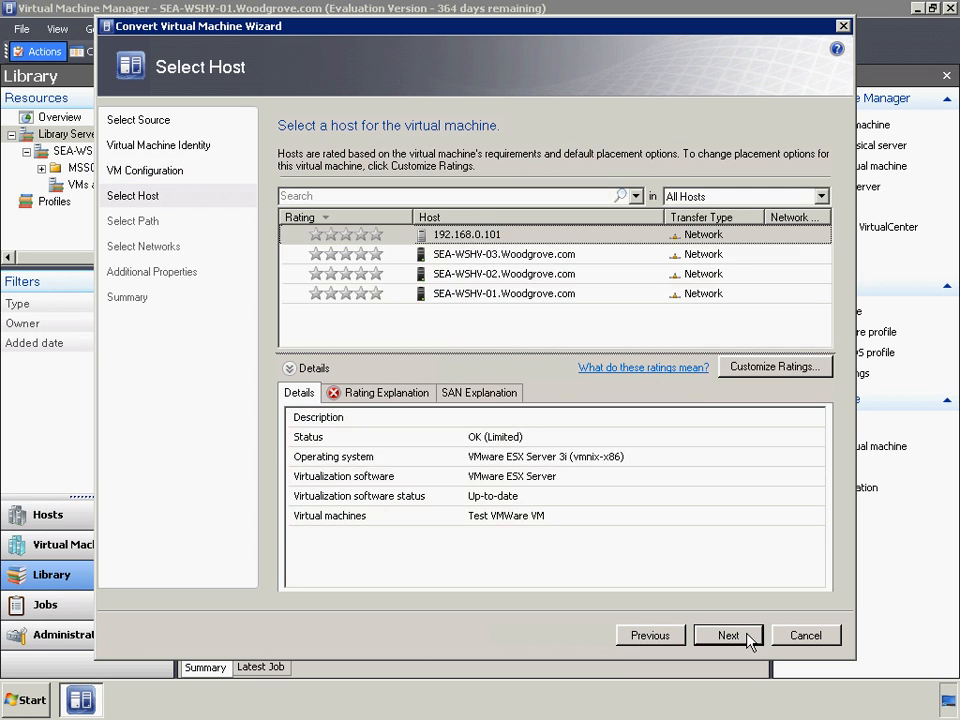
left_click(504, 292)
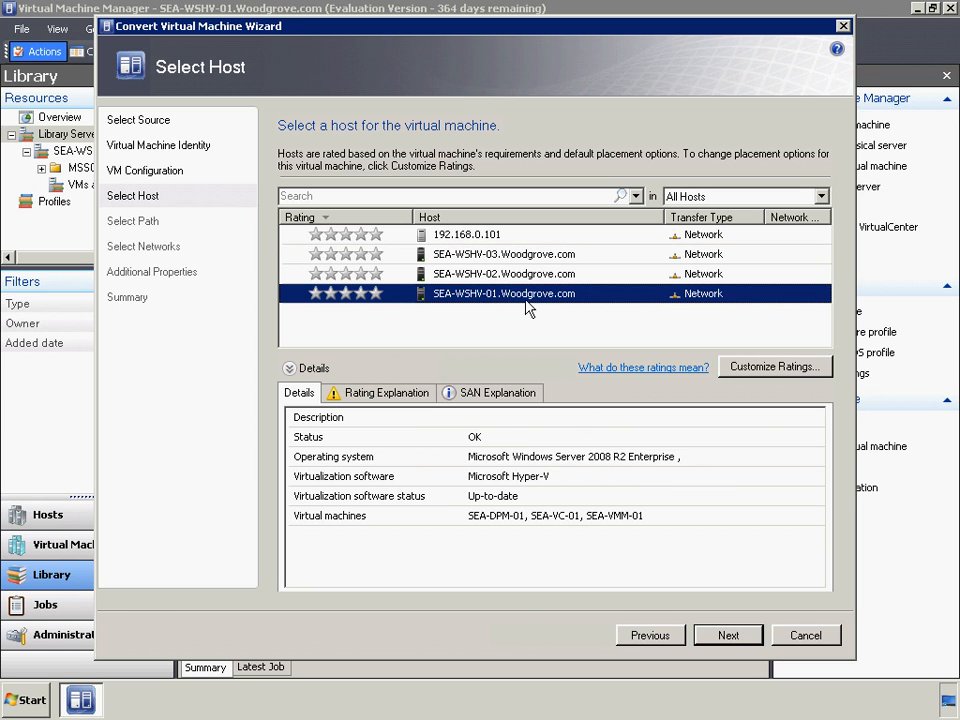
left_click(728, 636)
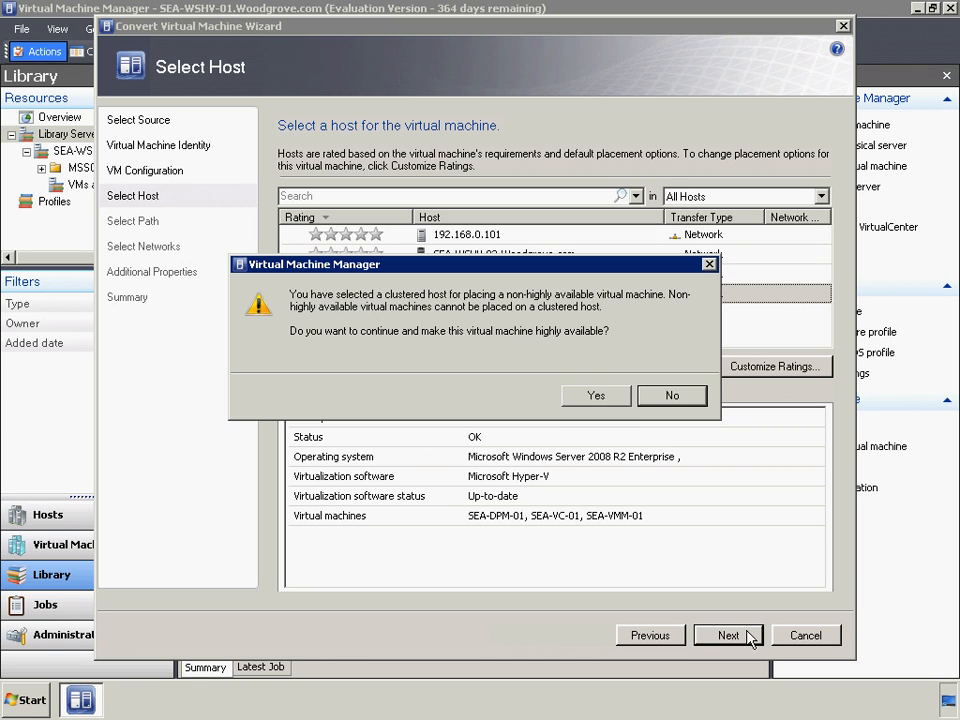
mouse_move(748, 640)
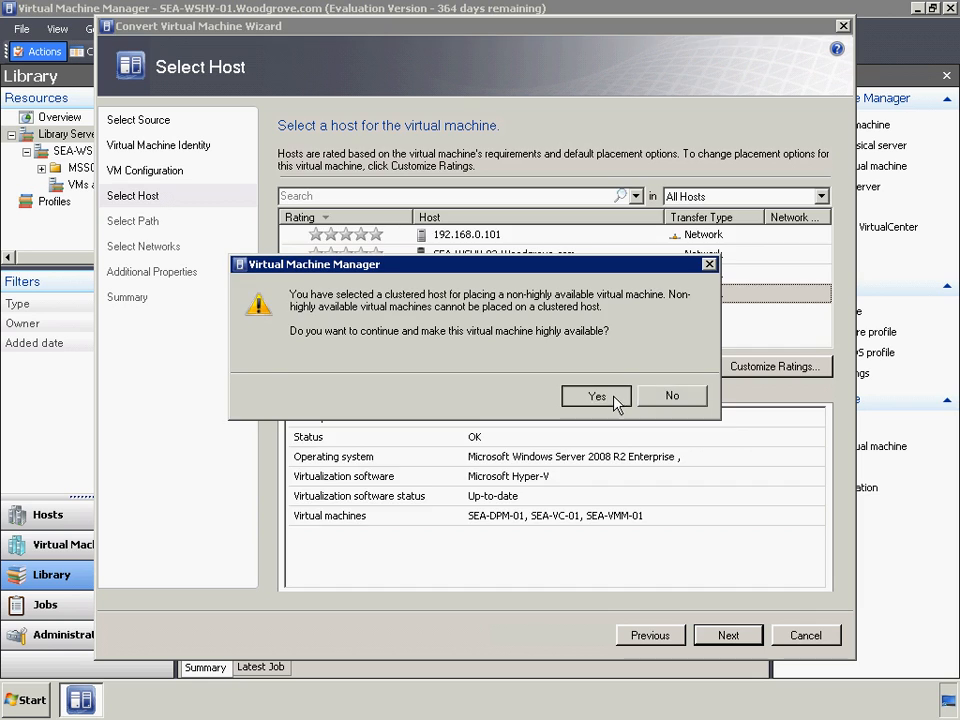
left_click(596, 396)
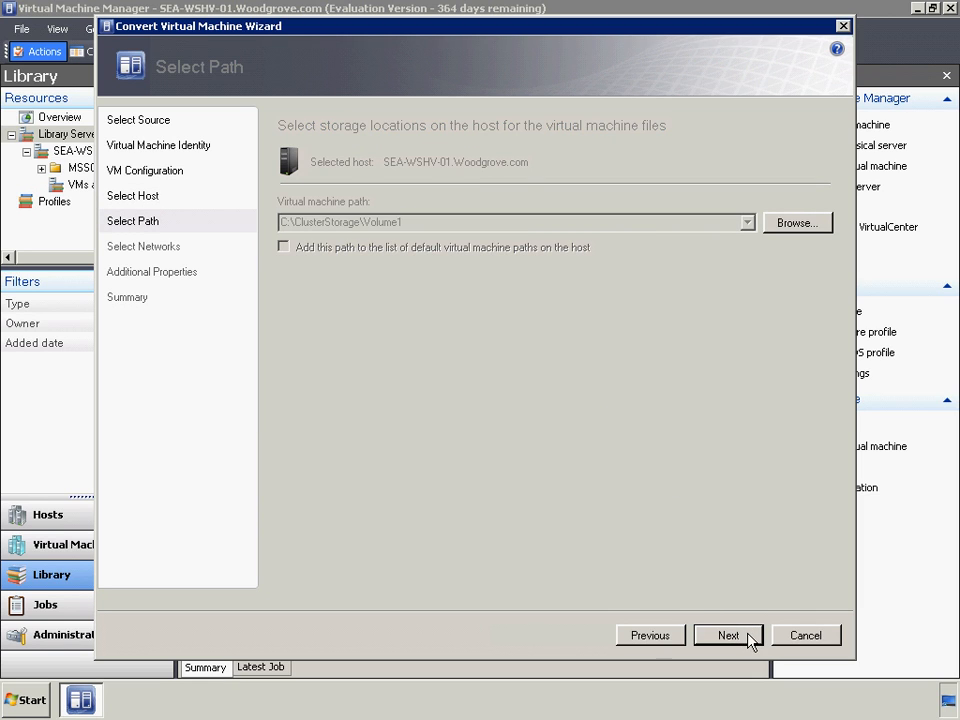
Step: Accept the cluster storage path, networks and default properties, then create the V2V conversion job
left_click(728, 636)
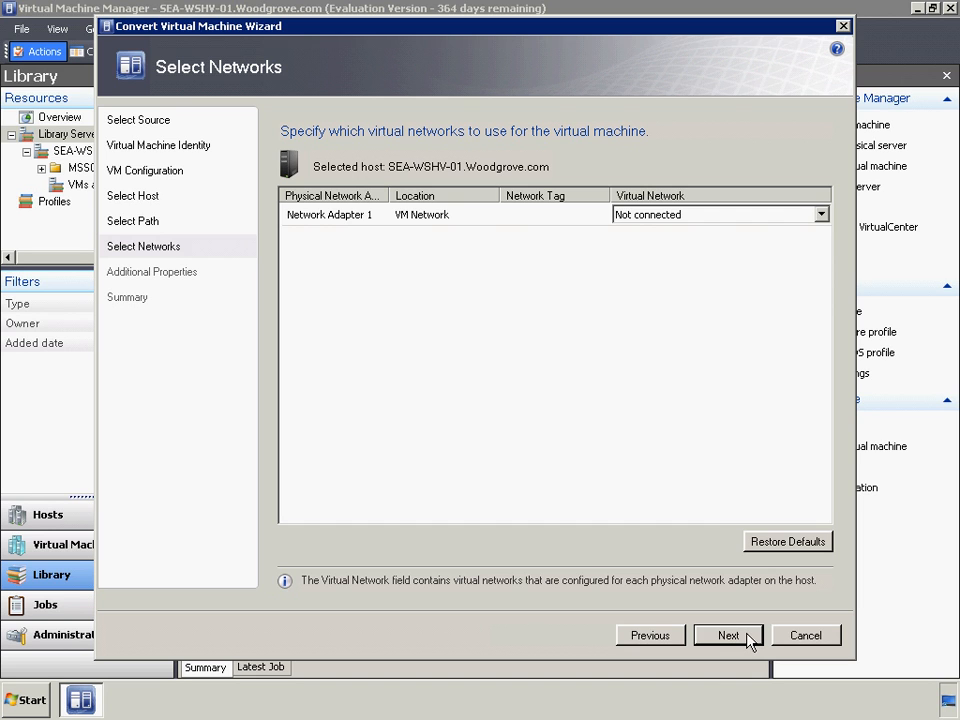
left_click(728, 636)
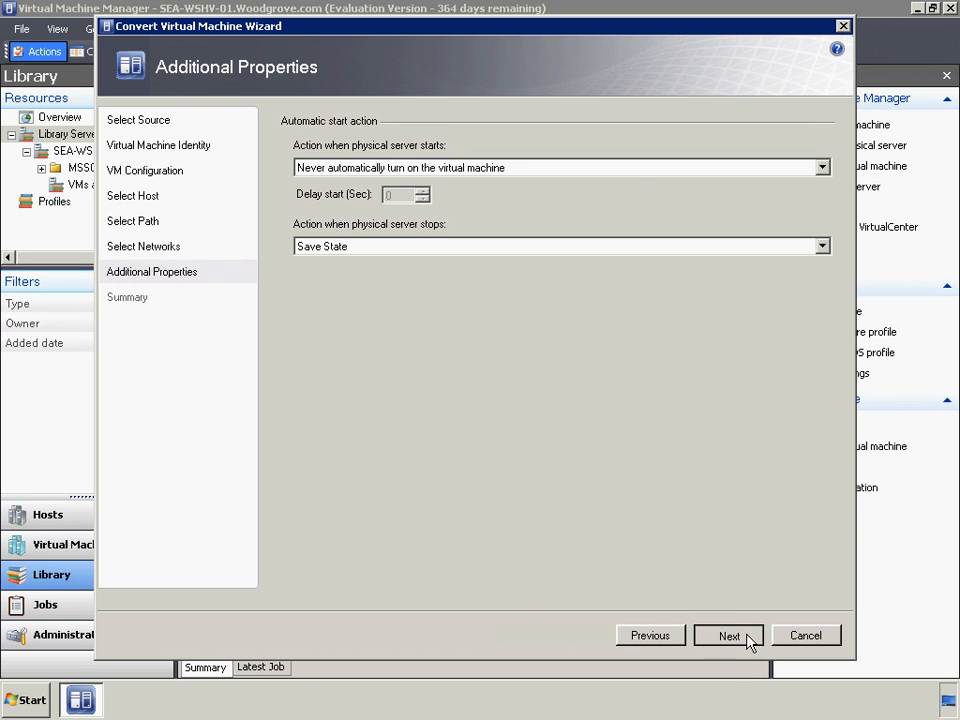
left_click(728, 636)
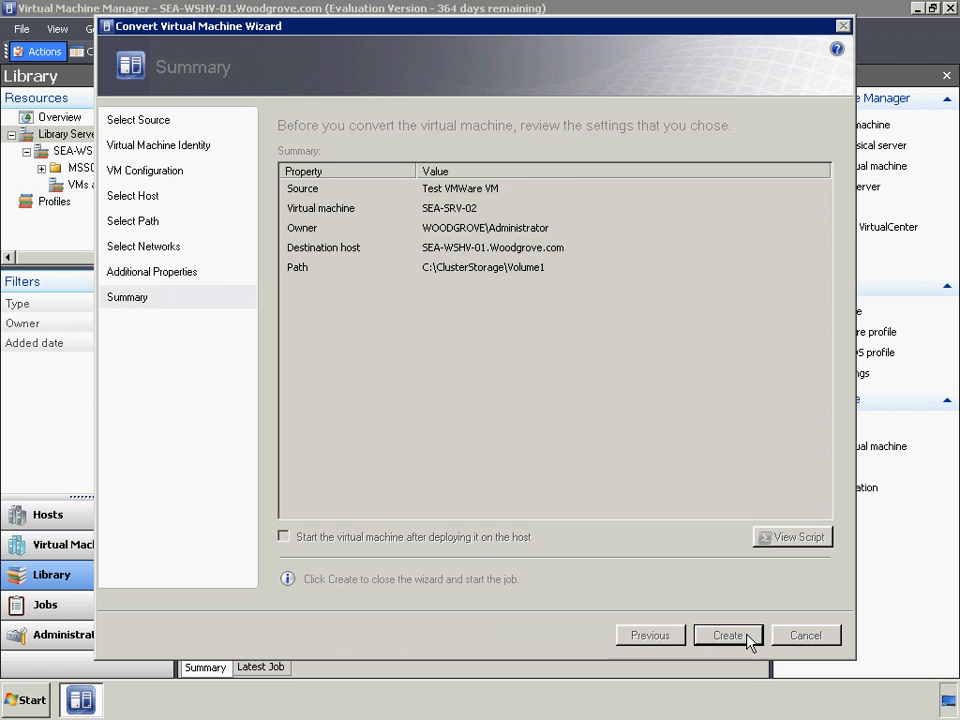
left_click(728, 636)
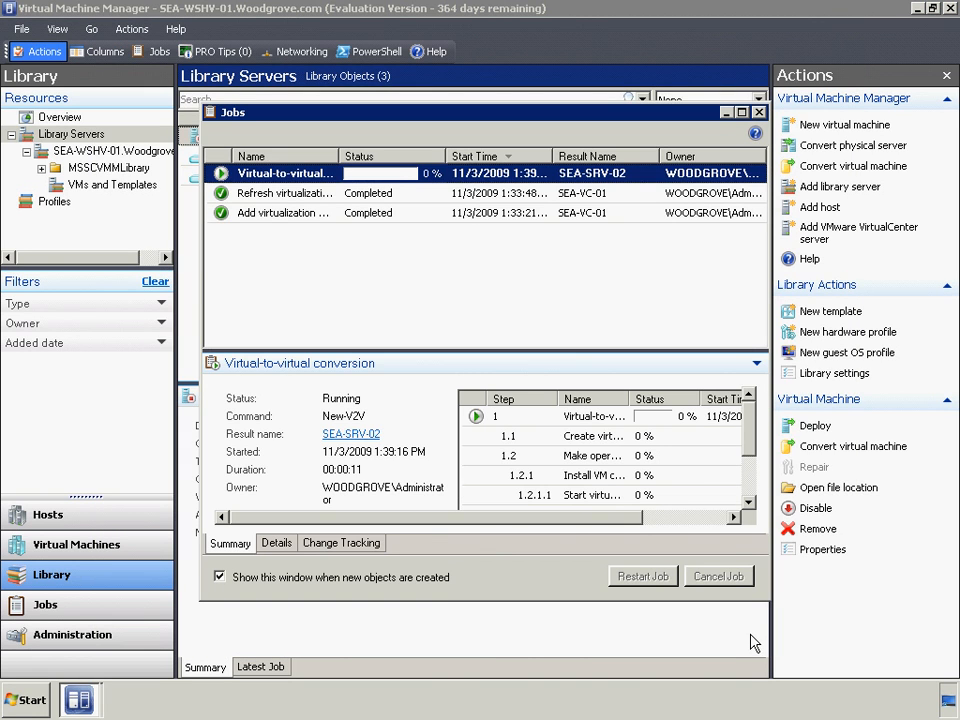